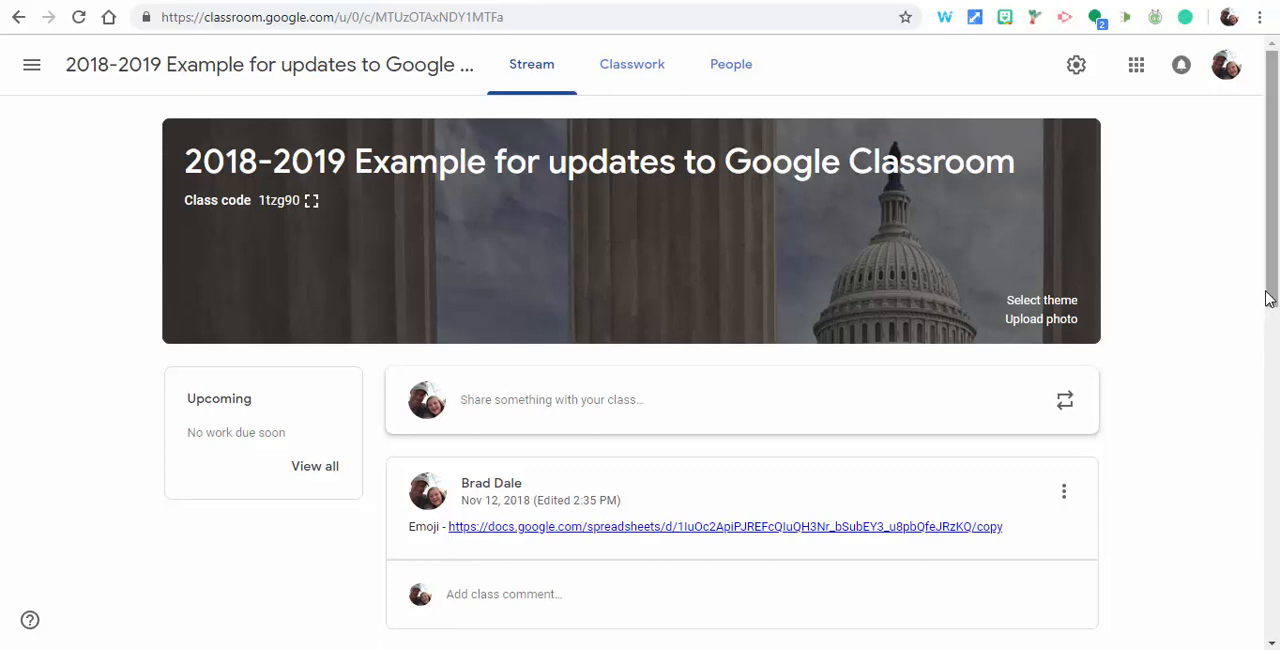
- Move the Sample Wakelet post to the top of the class stream
scroll(down, 3)
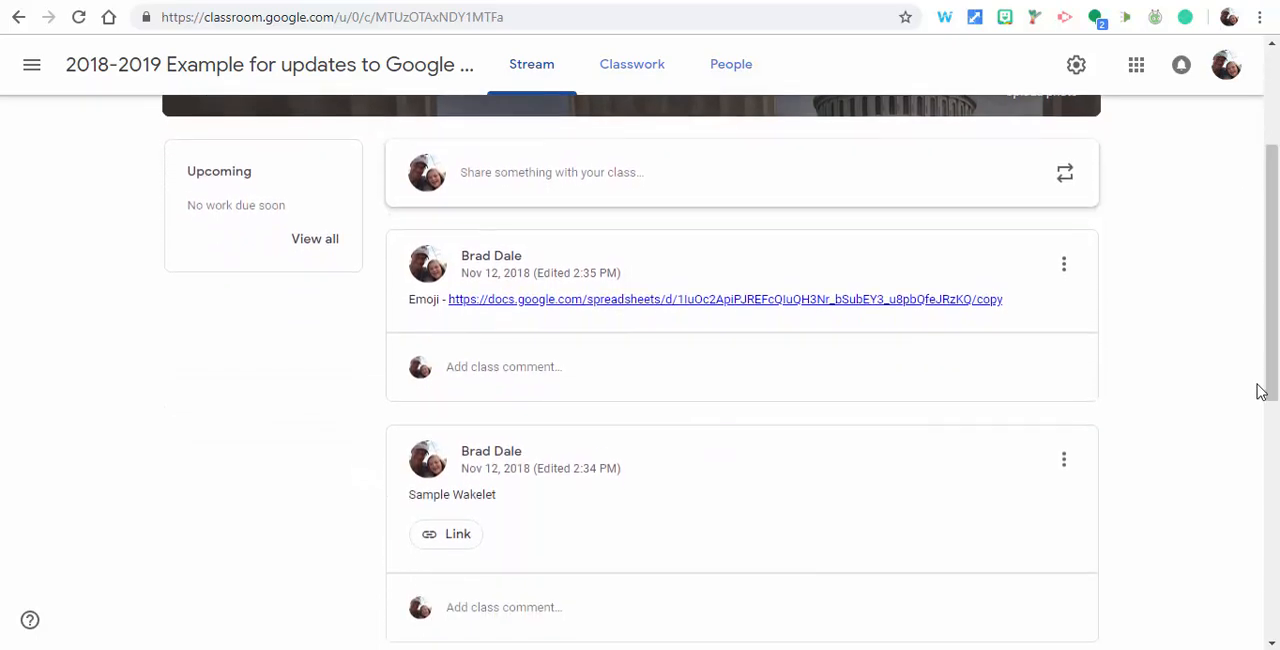
click(1064, 460)
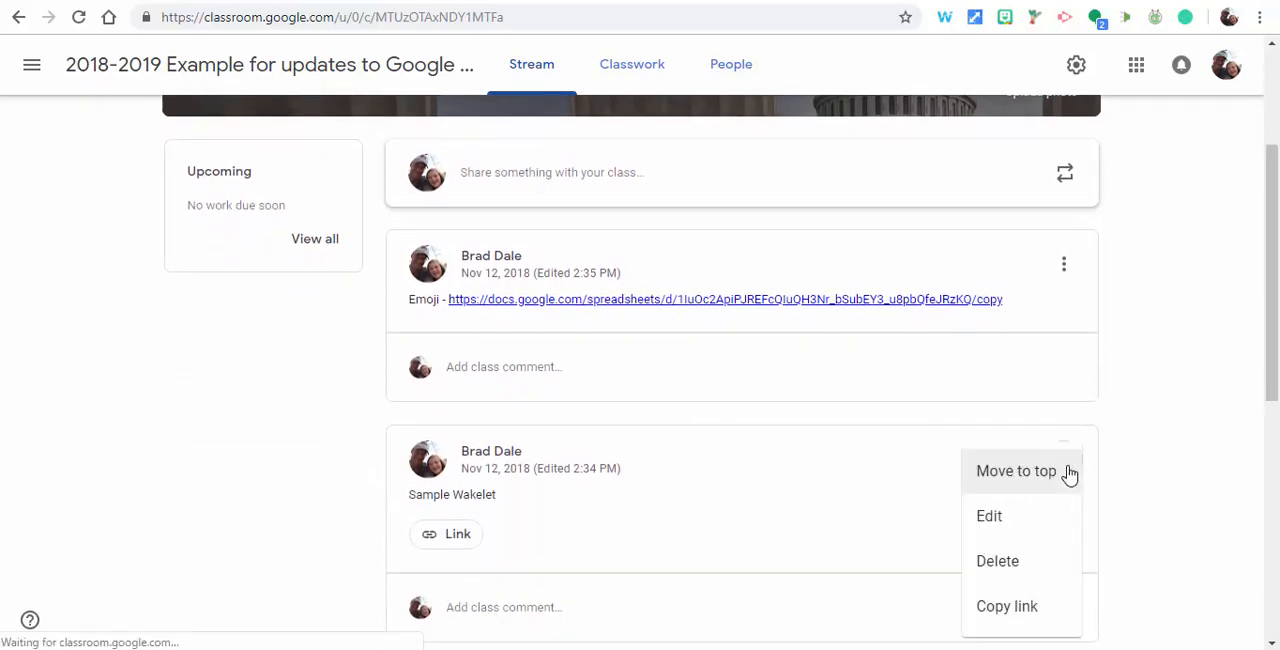
click(1064, 458)
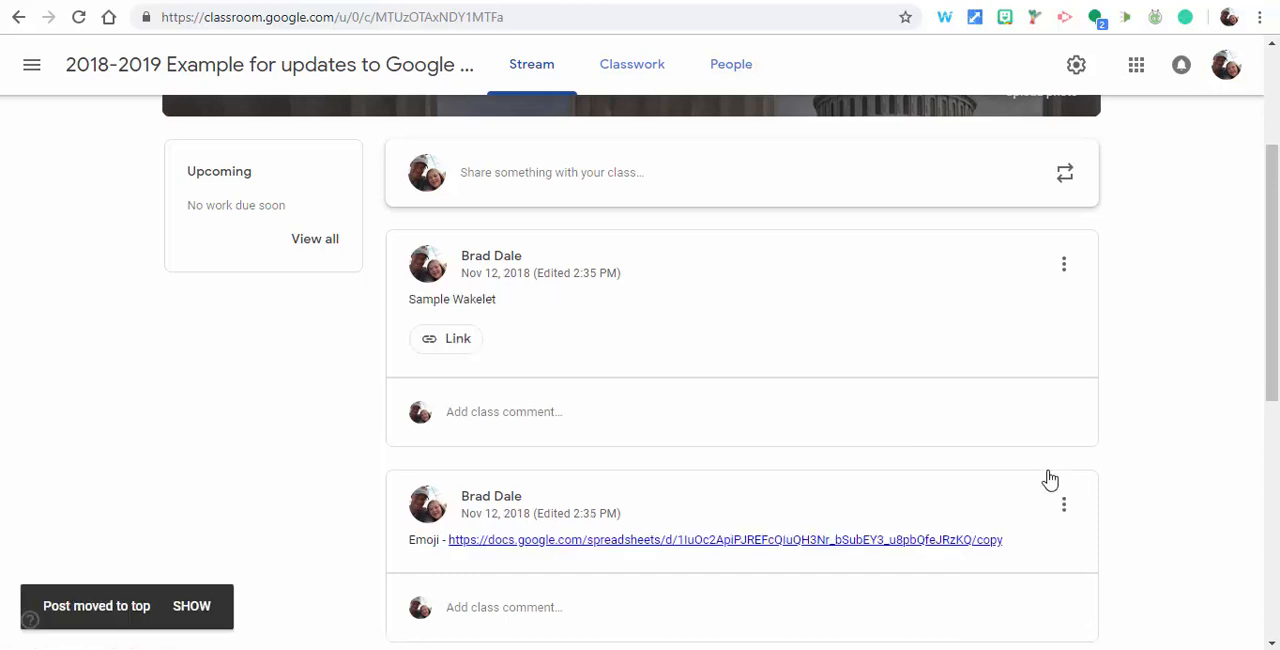
scroll(up, 3)
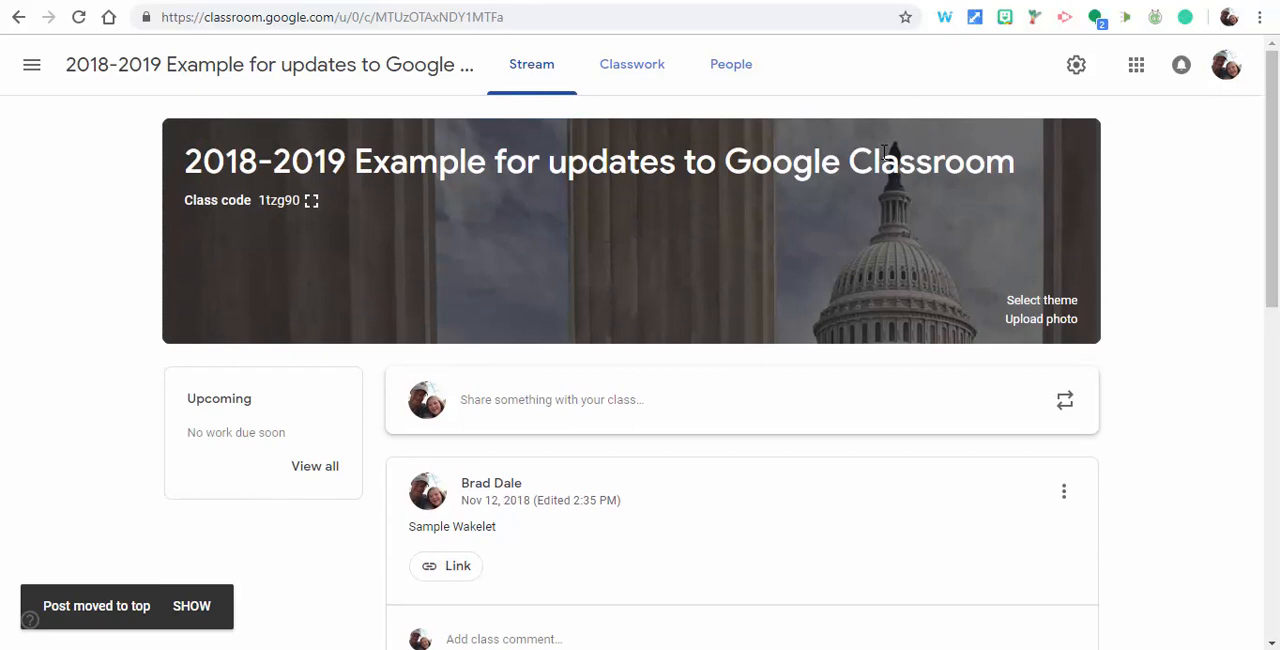
- Set 'Classwork on the stream' to Show attachments and details and save the settings
click(1076, 64)
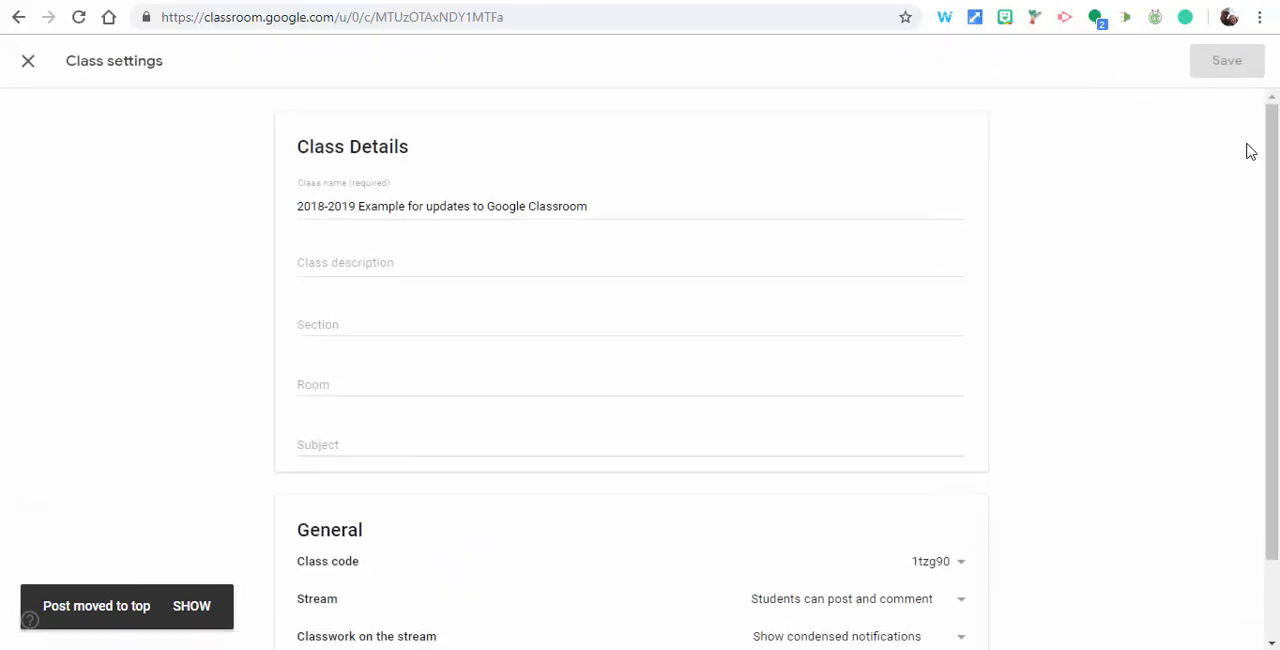
scroll(down, 3)
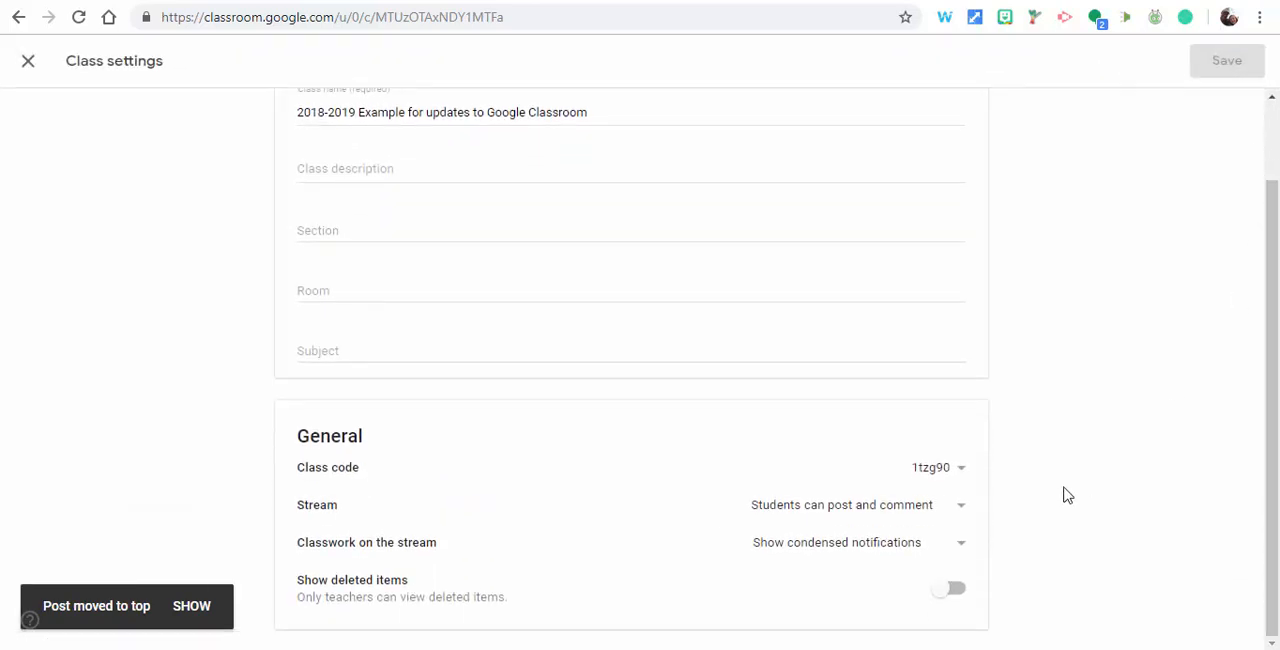
mouse_move(948, 552)
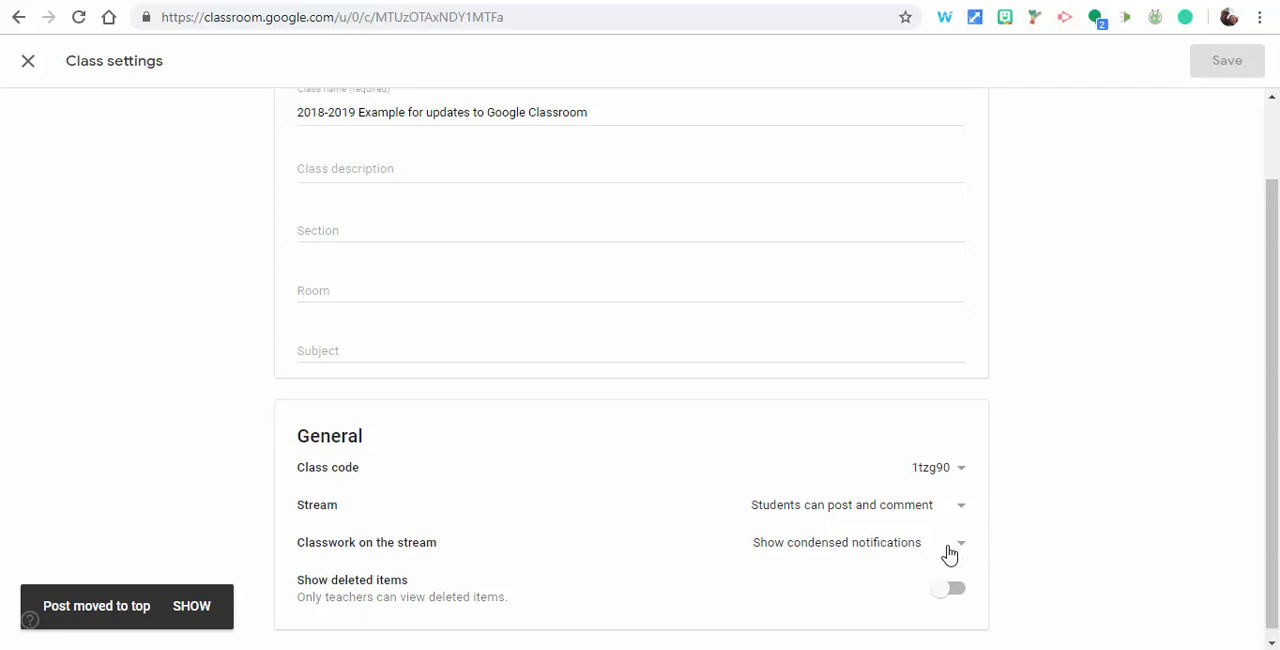
click(958, 542)
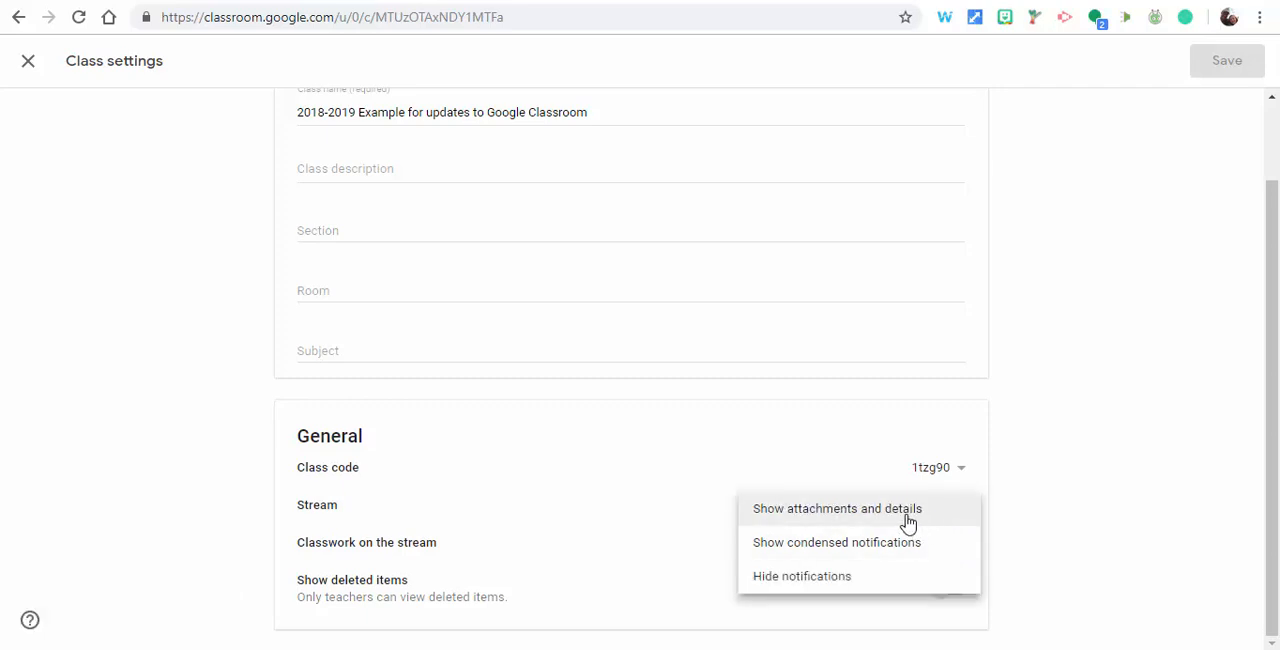
click(836, 508)
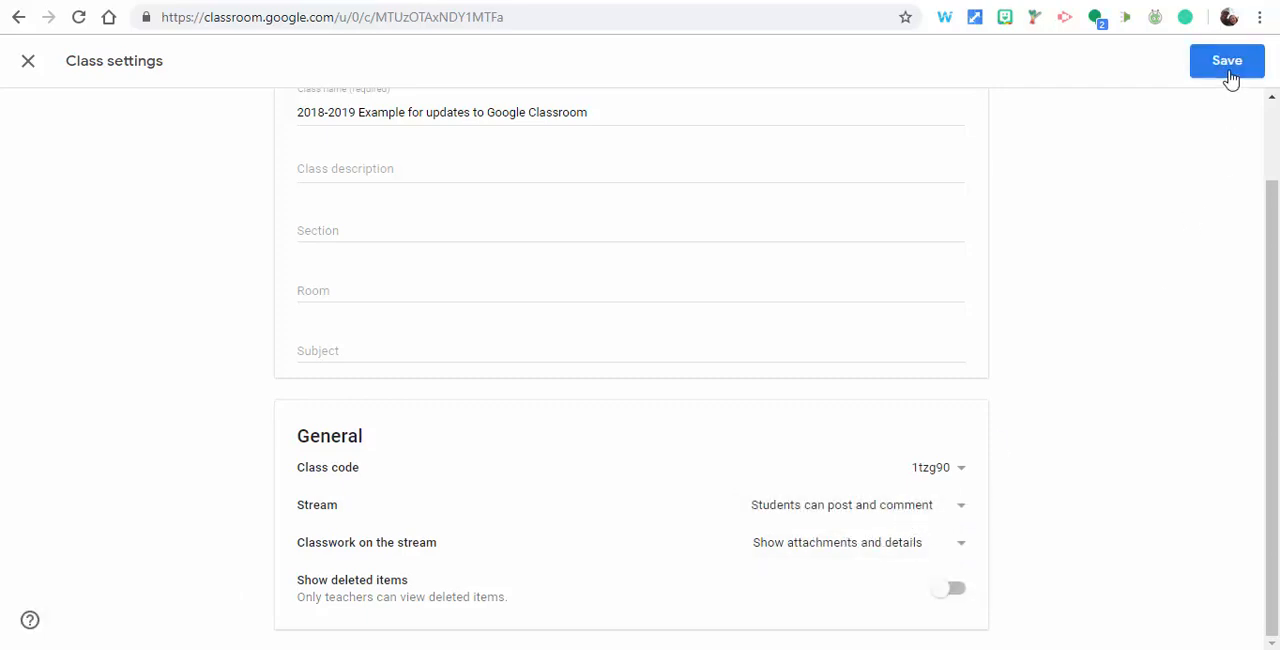
click(1228, 60)
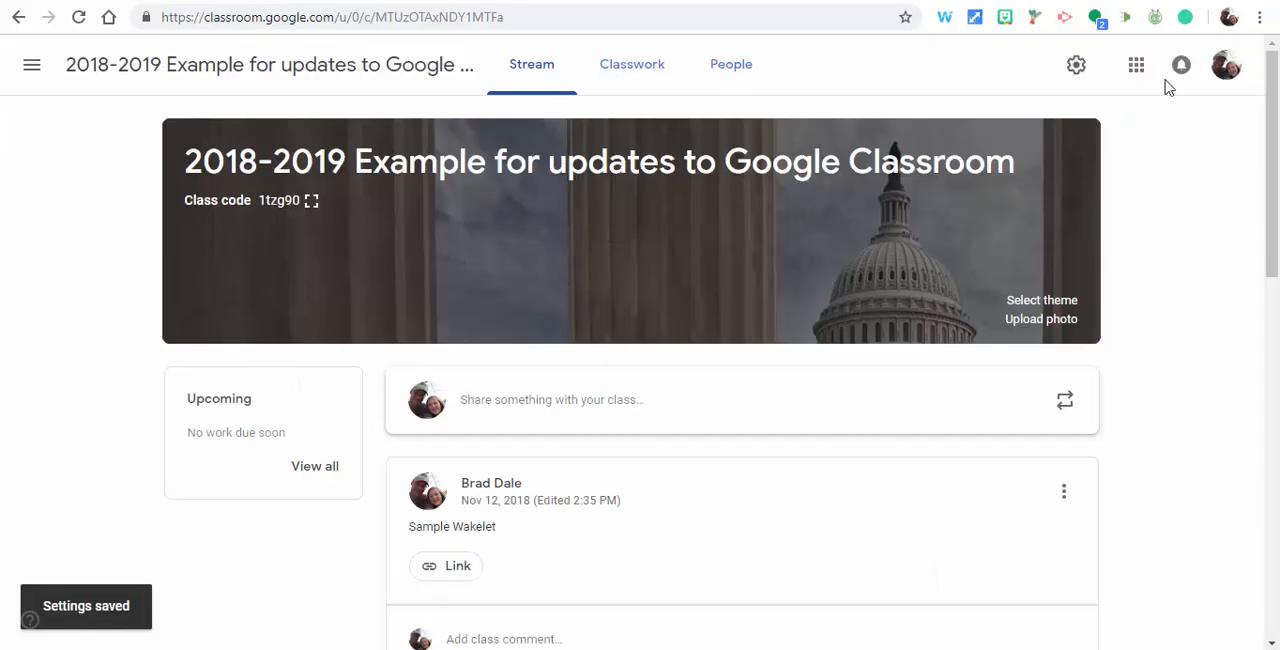
- Start a new assignment on the Classwork page with title and instructions 'Sample'
click(632, 64)
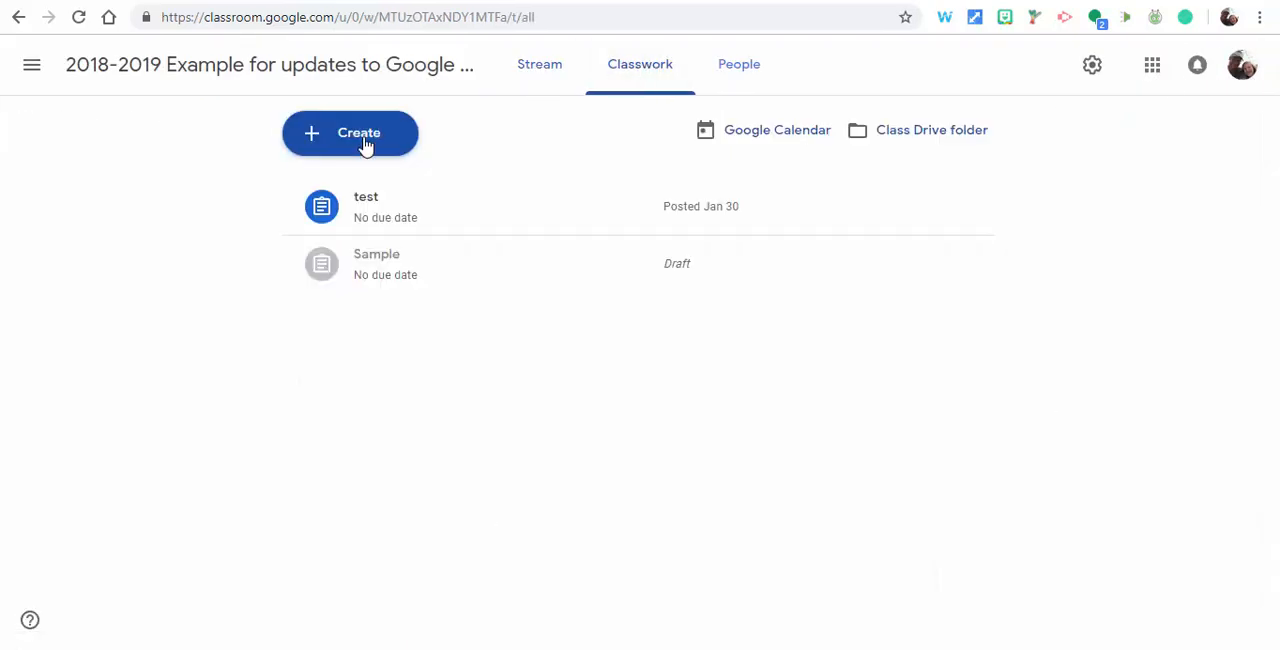
click(350, 132)
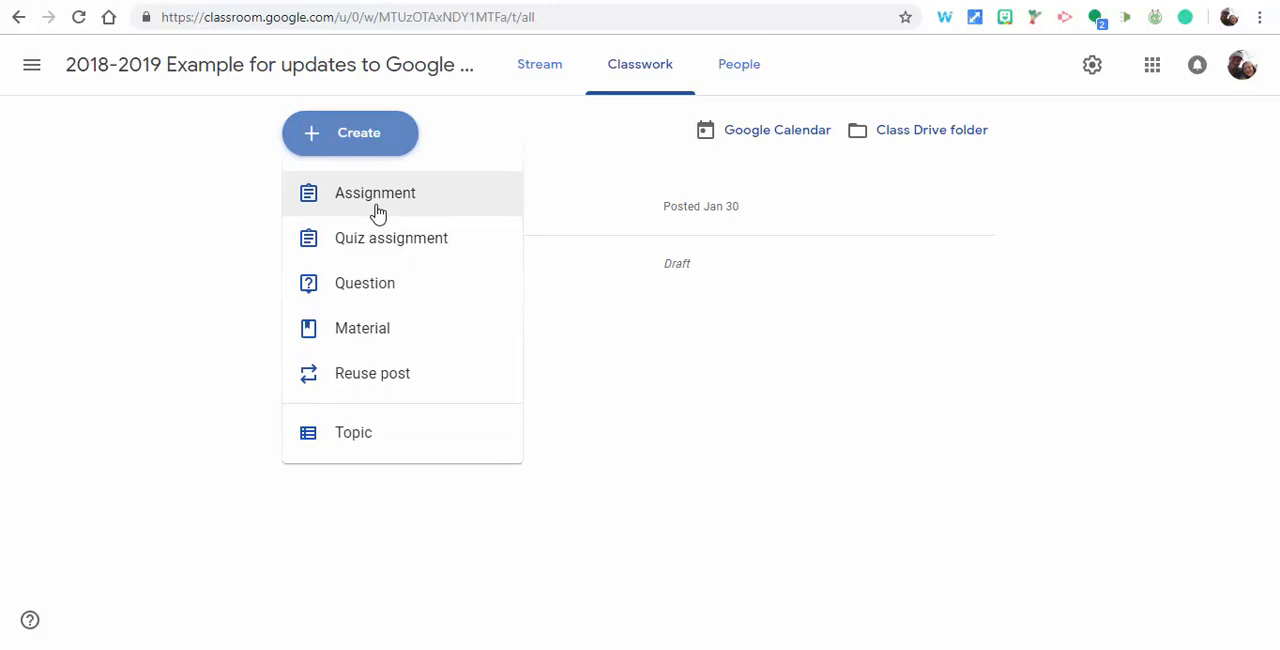
text(Sample)
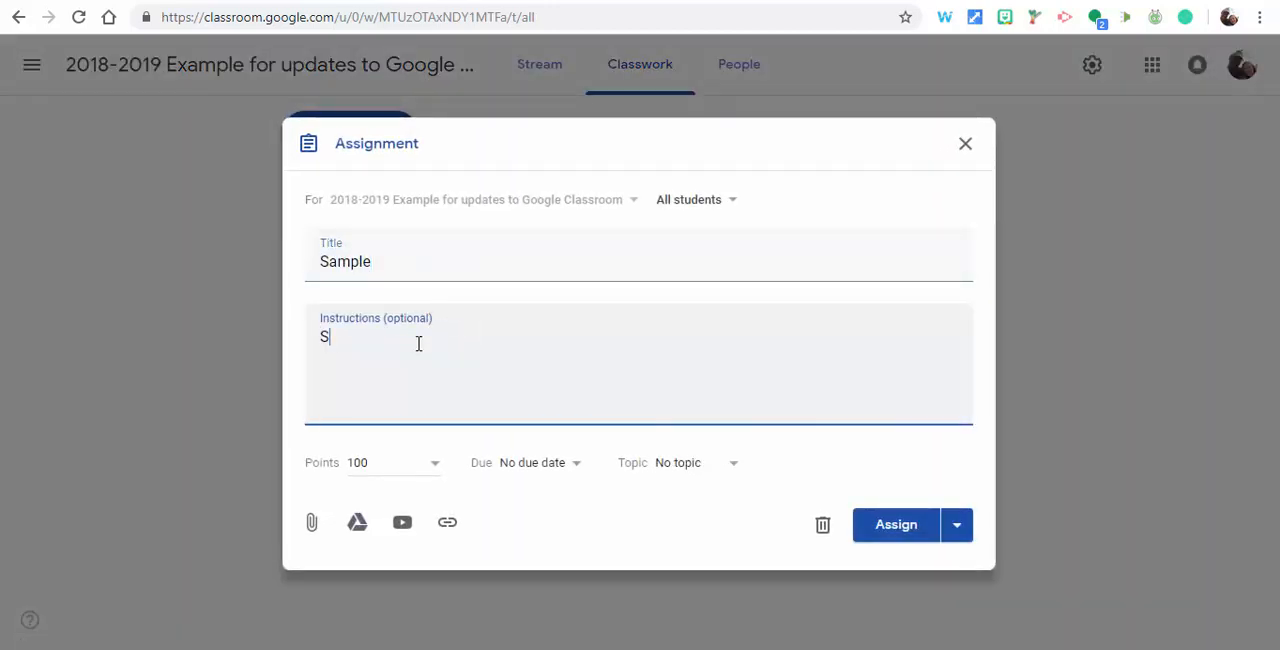
text(ample)
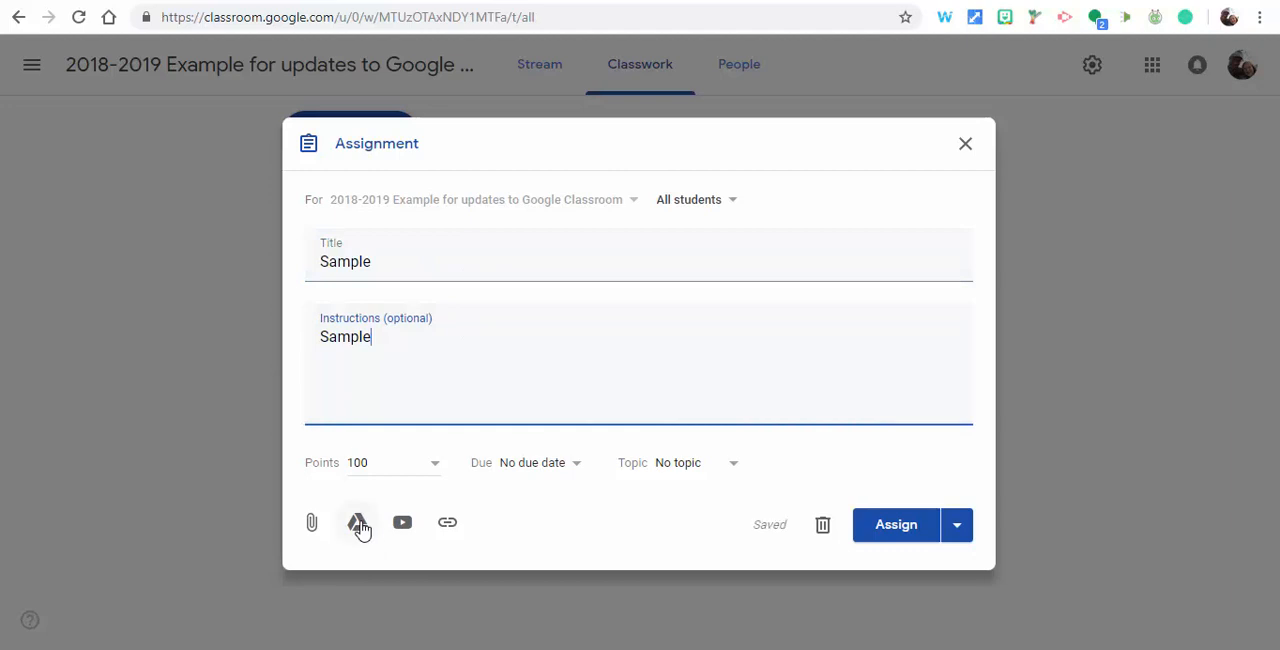
- Attach 12.PNG from Google Drive and assign the Sample assignment
click(356, 522)
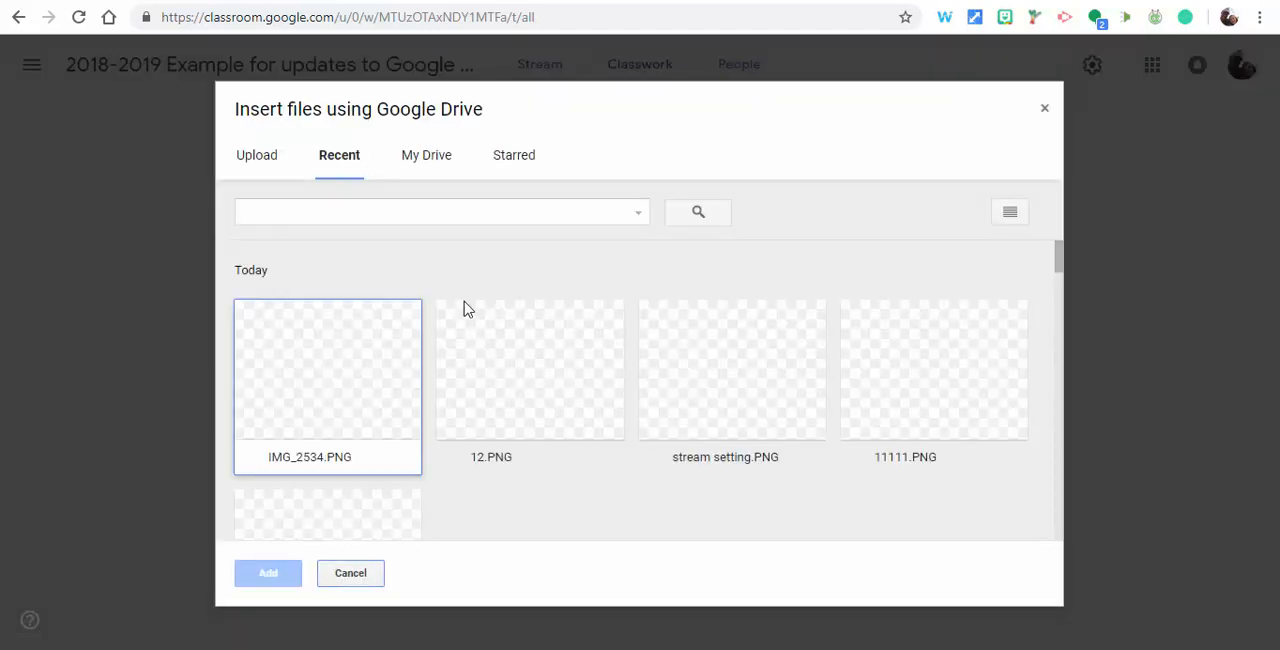
click(268, 572)
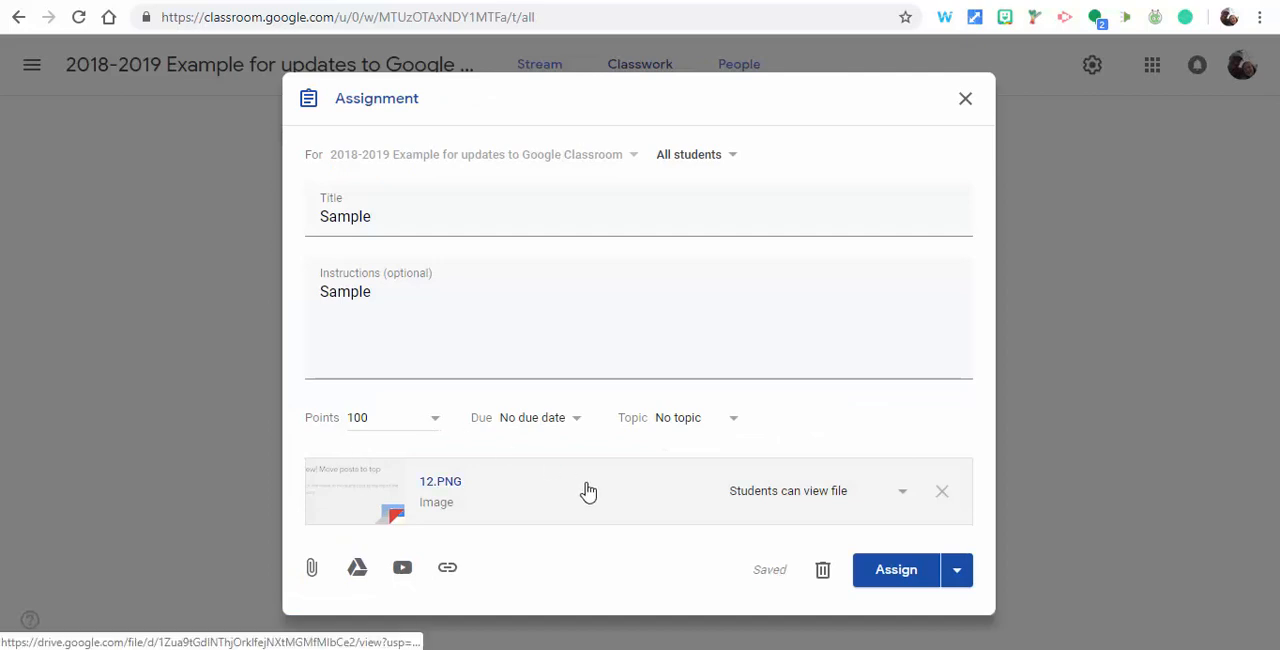
click(896, 568)
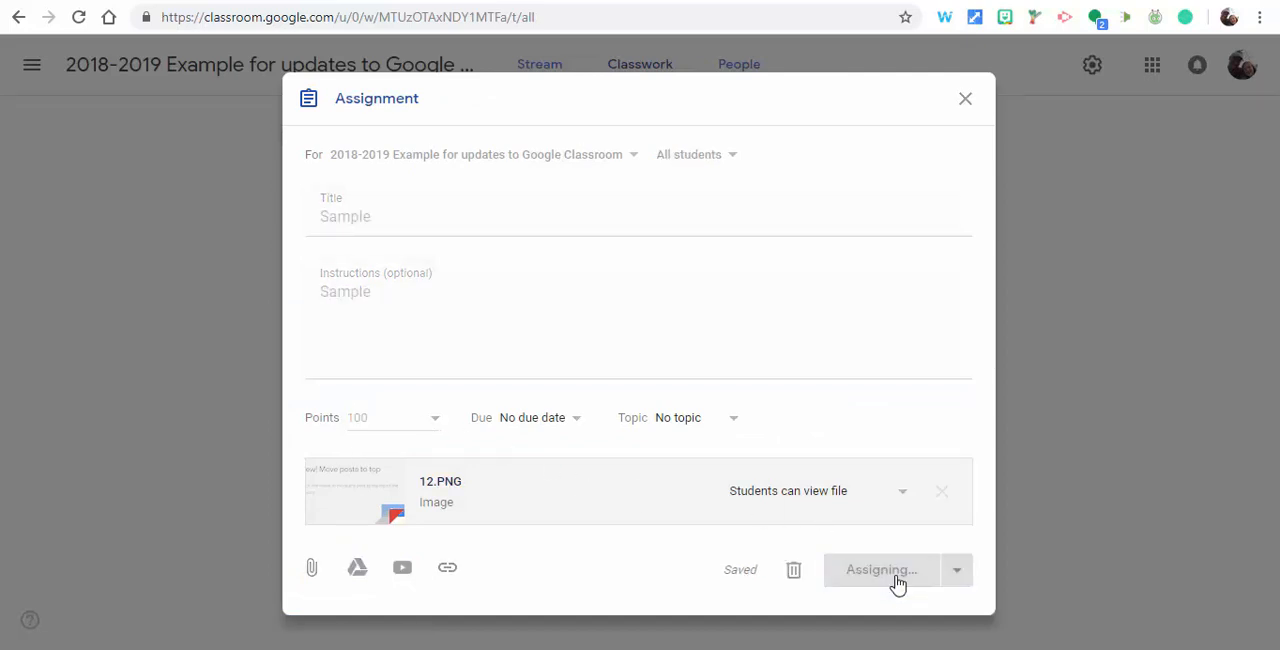
click(880, 568)
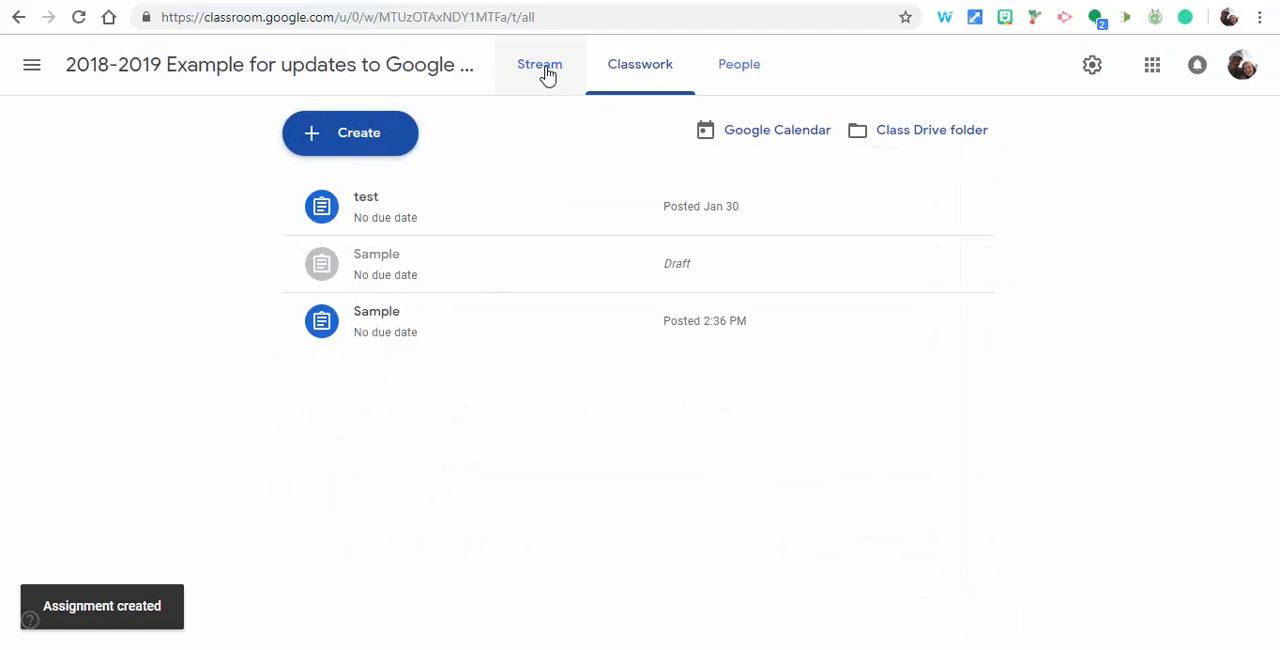
- Return to the Stream and view the new Sample assignment card
click(540, 64)
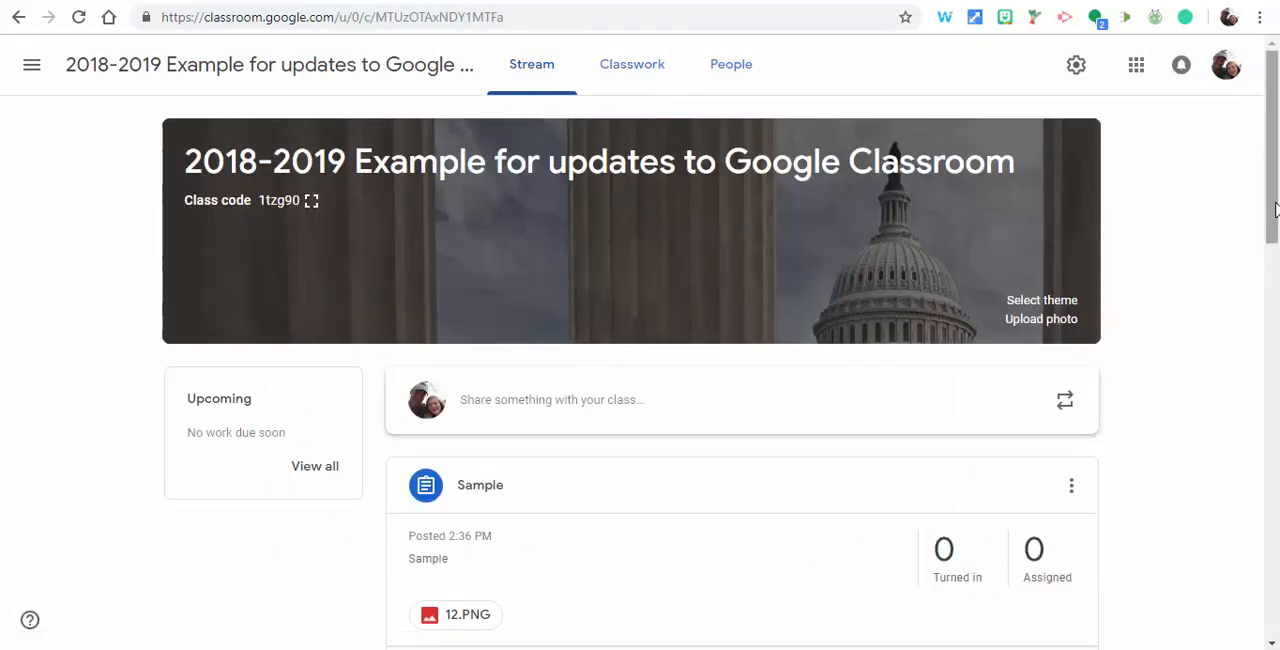
scroll(down, 3)
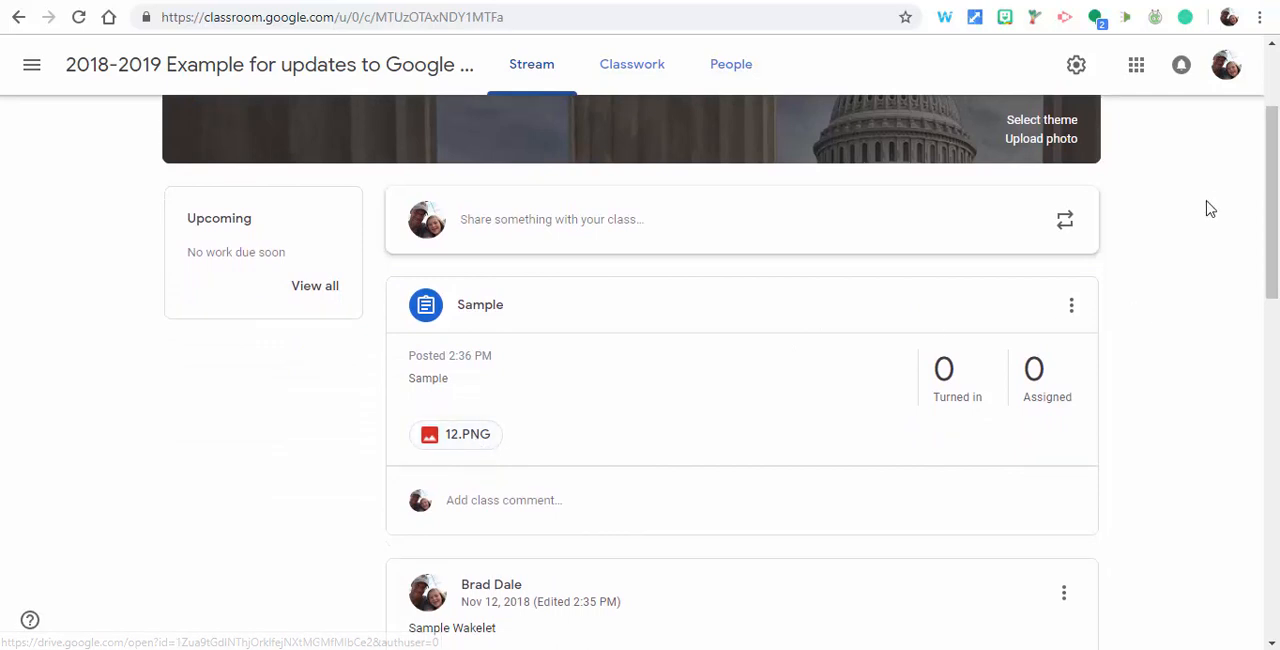
- Set 'Classwork on the stream' to Show condensed notifications
click(1076, 64)
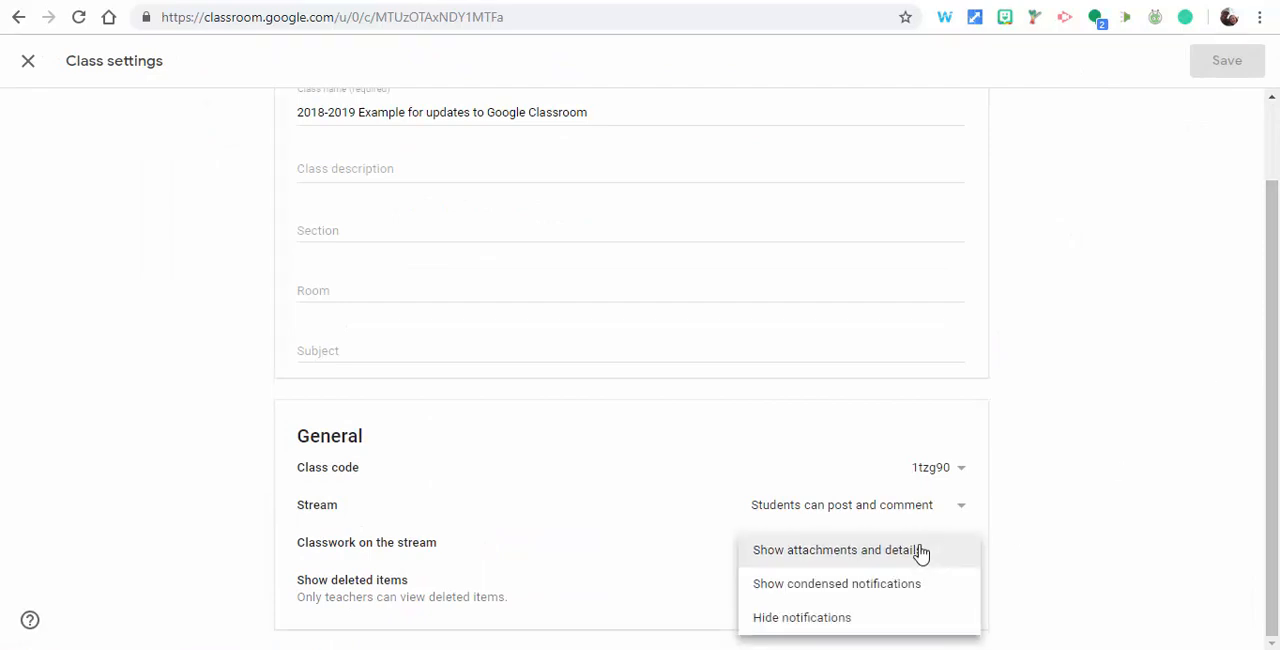
click(836, 584)
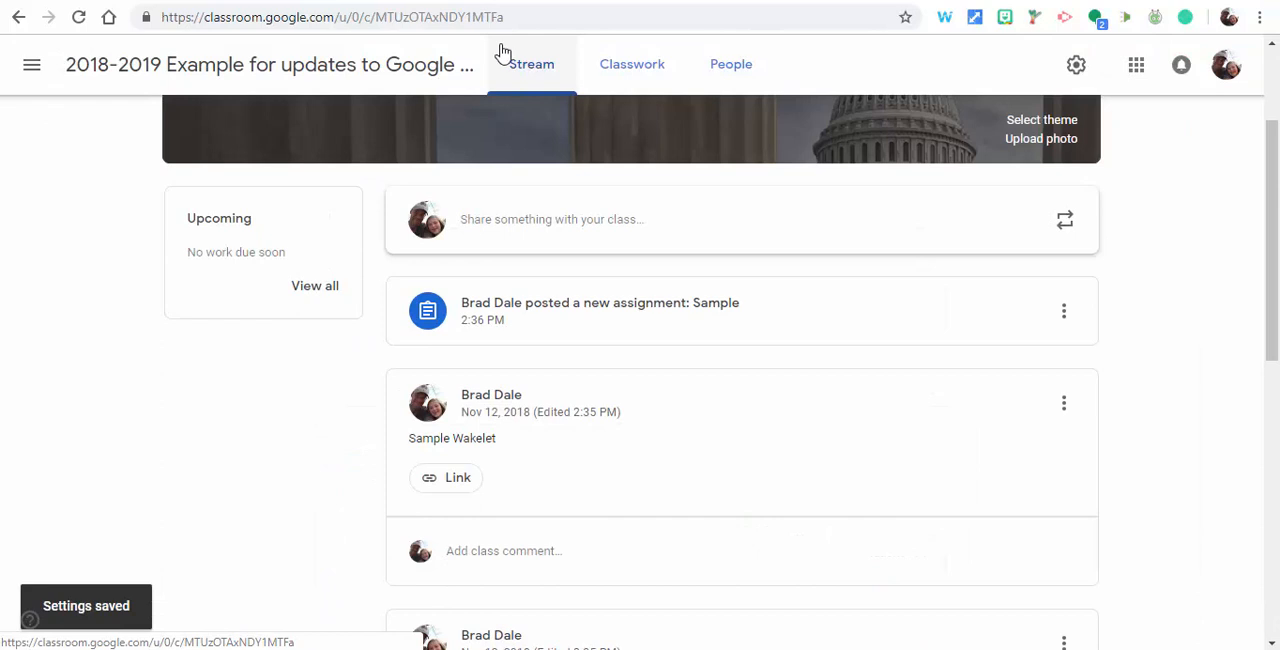
mouse_move(960, 340)
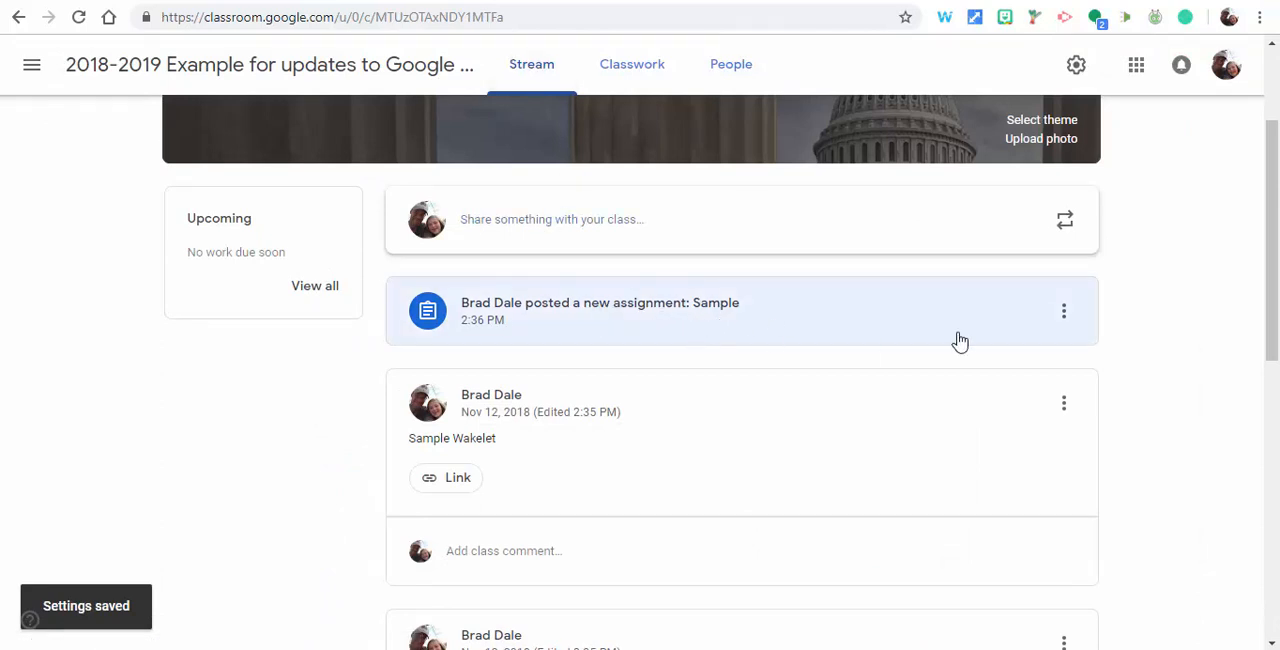